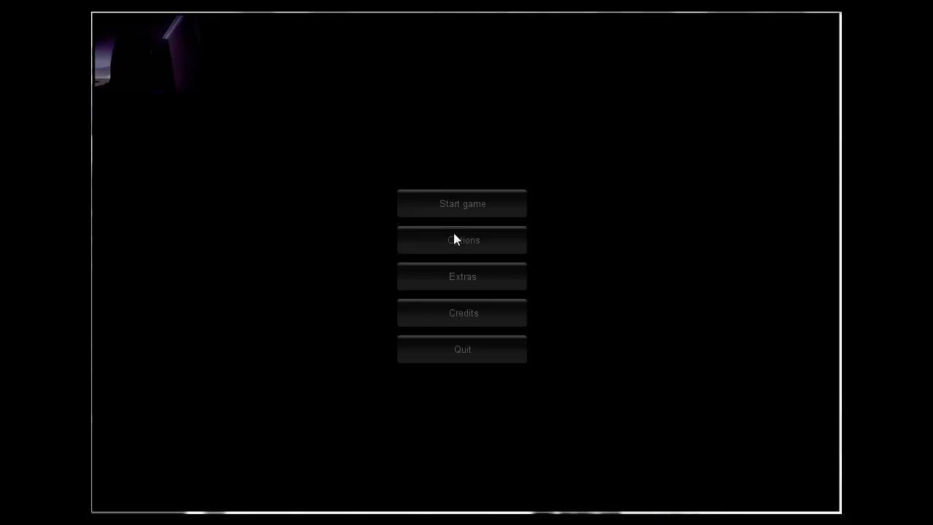
Step: Browse the settings and extras menus, returning to the main menu each time
click(462, 239)
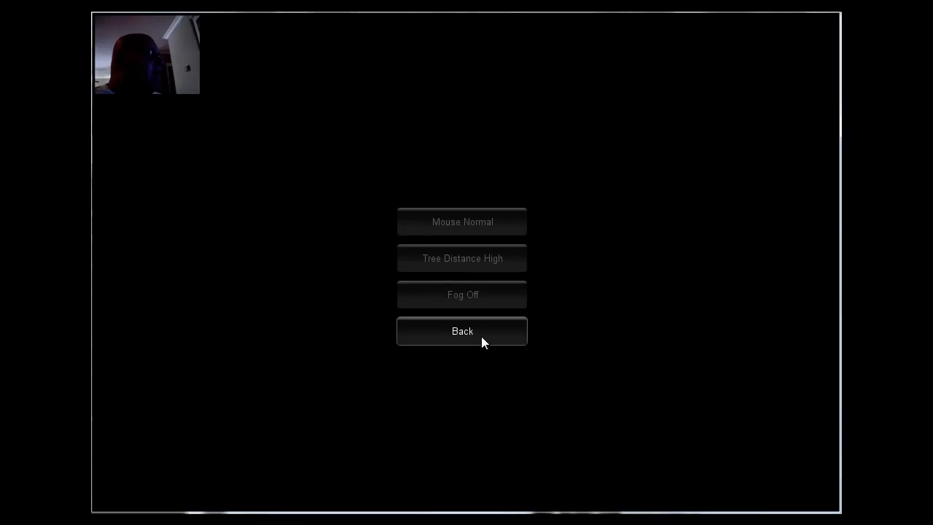
mouse_move(386, 245)
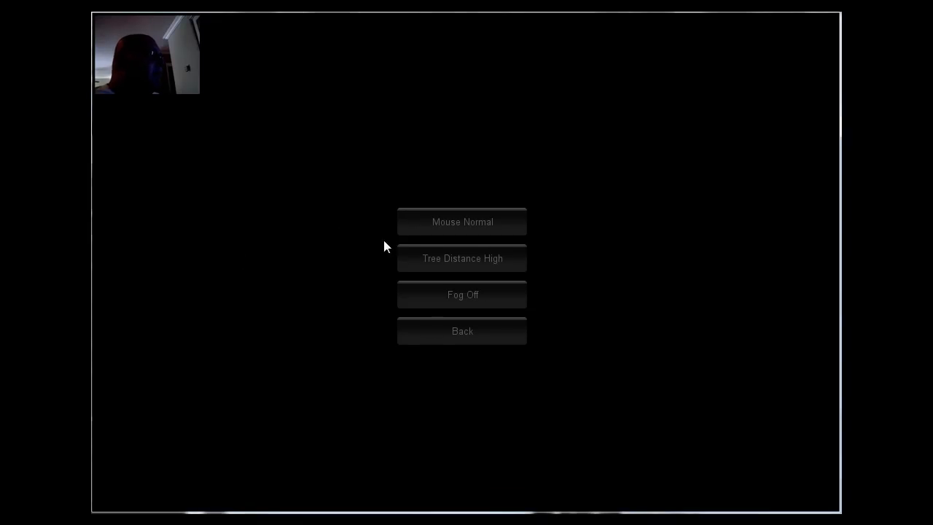
click(462, 331)
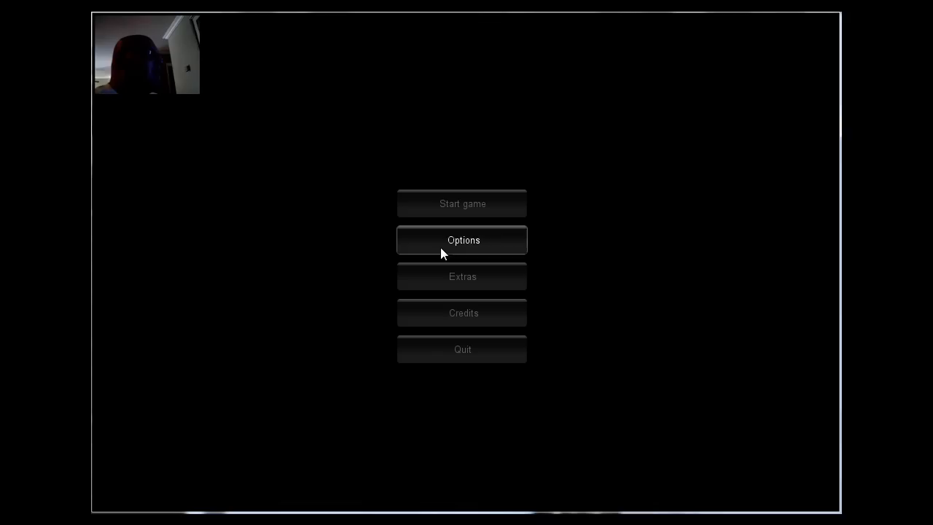
click(462, 239)
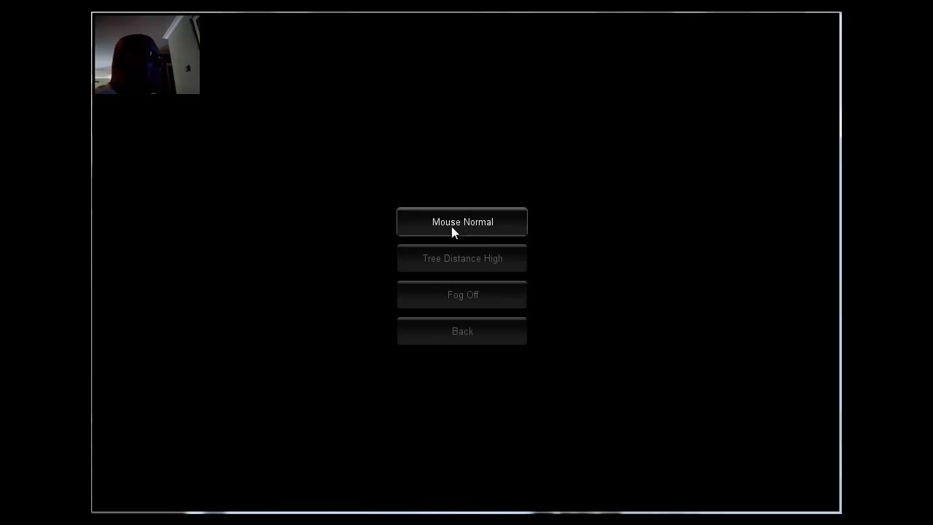
mouse_move(462, 258)
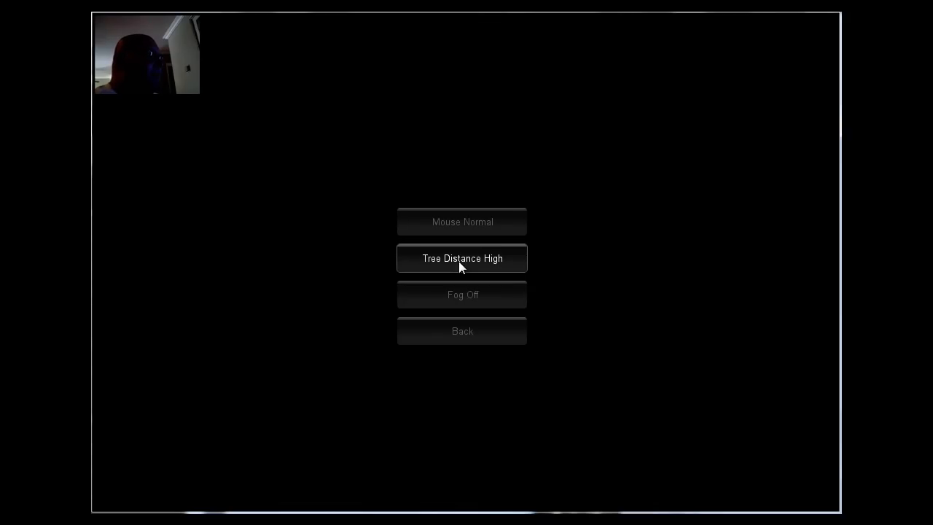
click(462, 331)
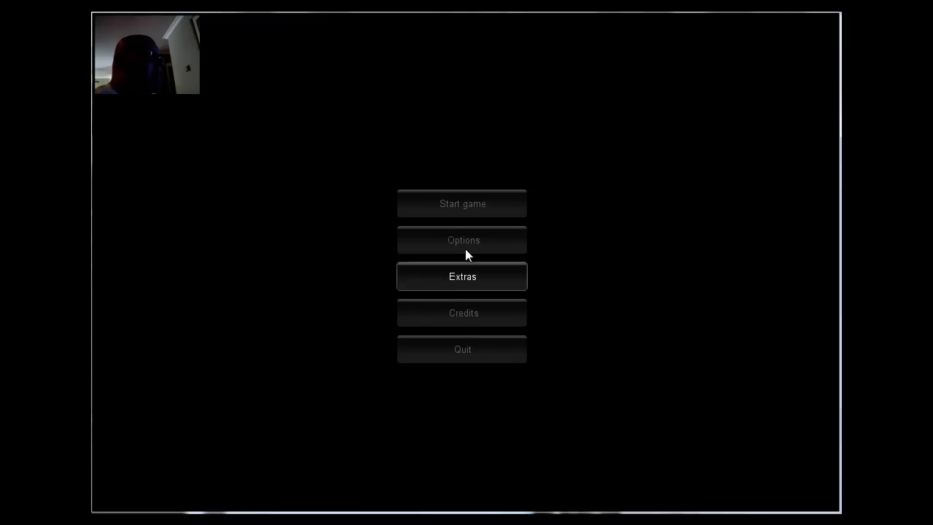
mouse_move(467, 256)
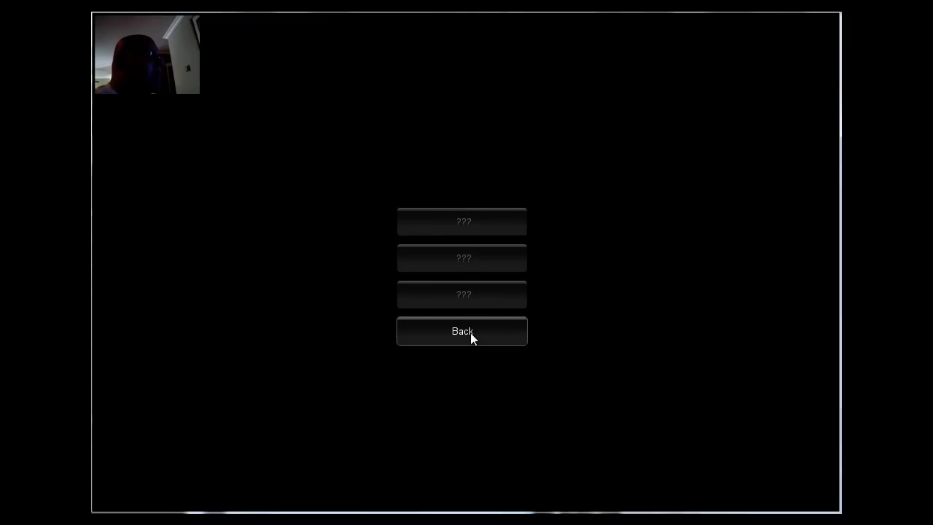
click(460, 331)
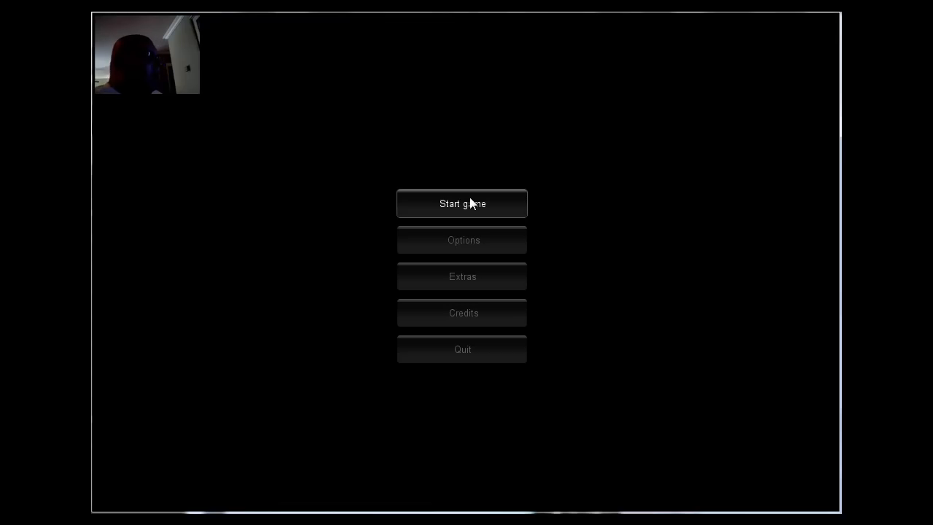
Step: Start a new game and walk forward along the gravel path toward the tall trees
click(462, 204)
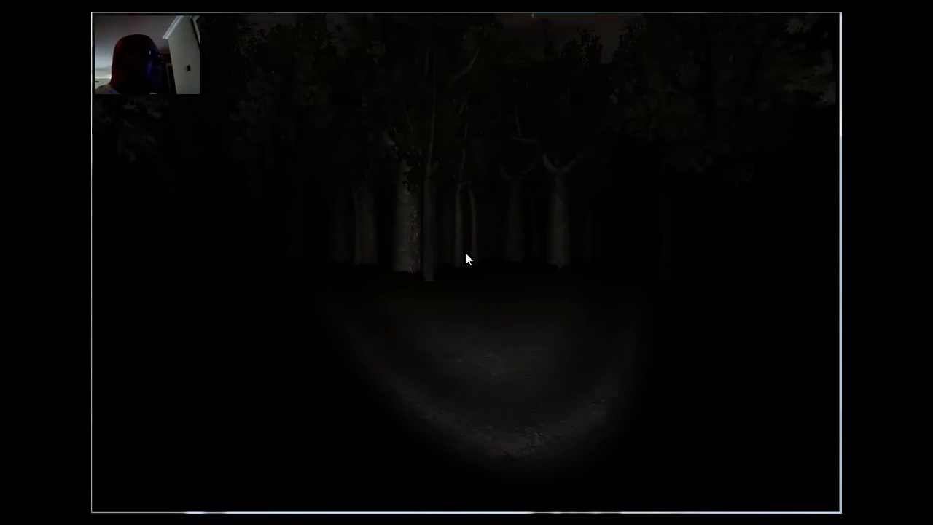
mouse_move(467, 259)
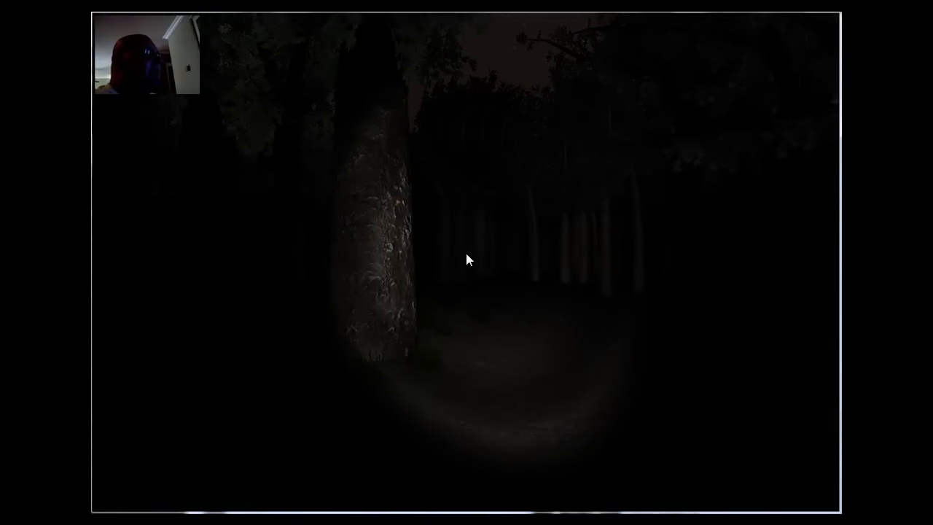
mouse_move(466, 260)
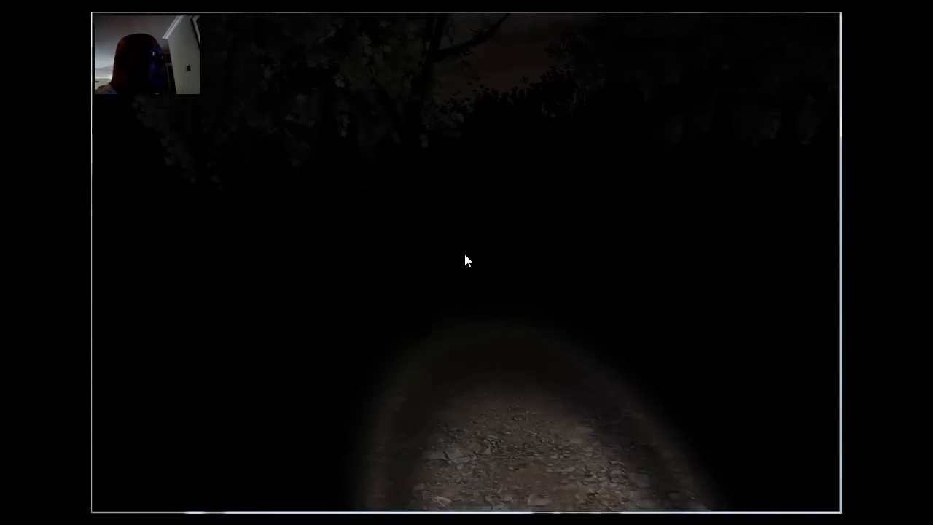
key(w)
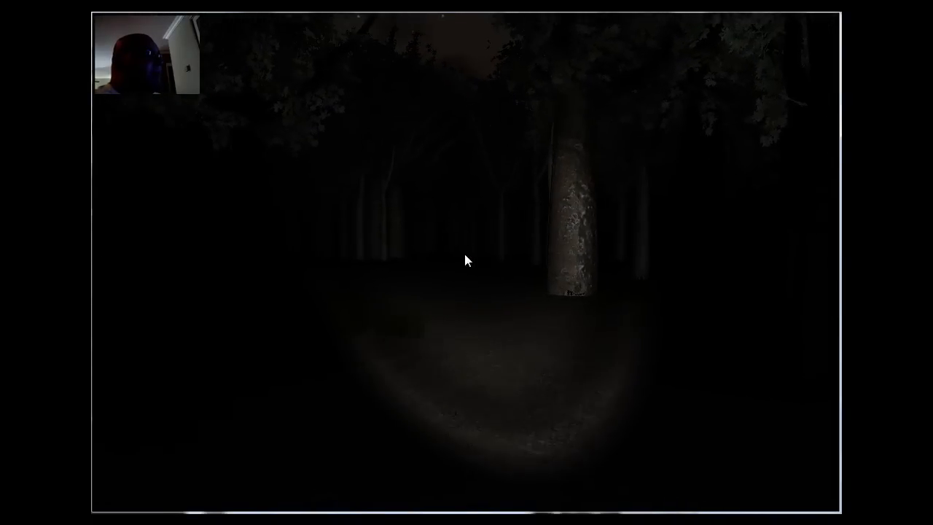
mouse_move(466, 260)
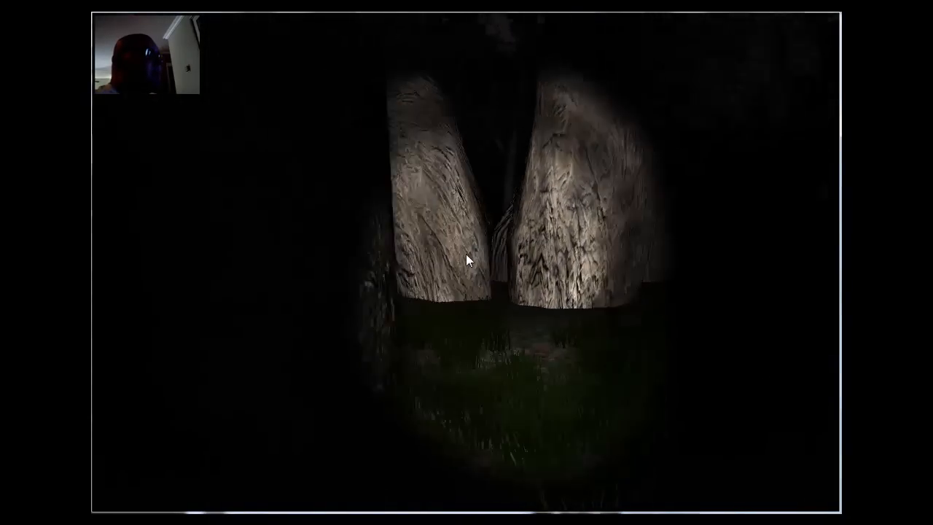
mouse_move(467, 260)
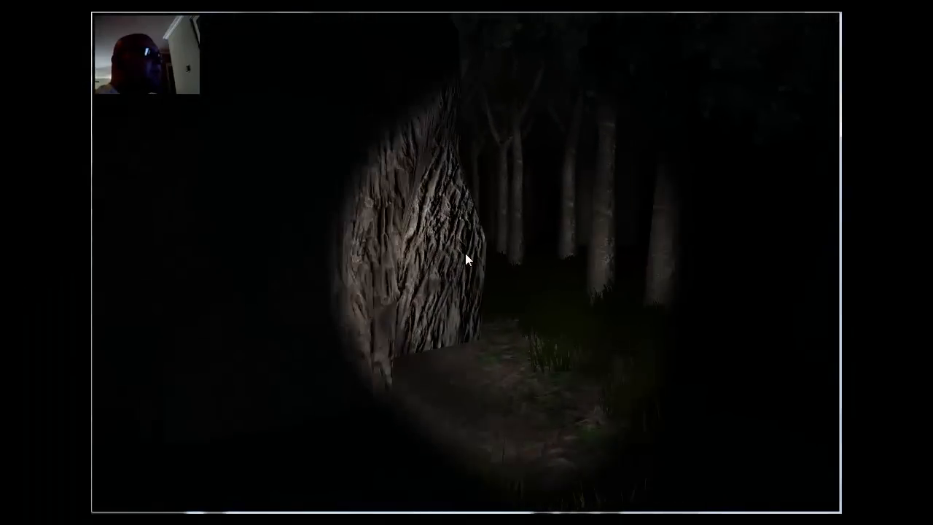
mouse_move(467, 259)
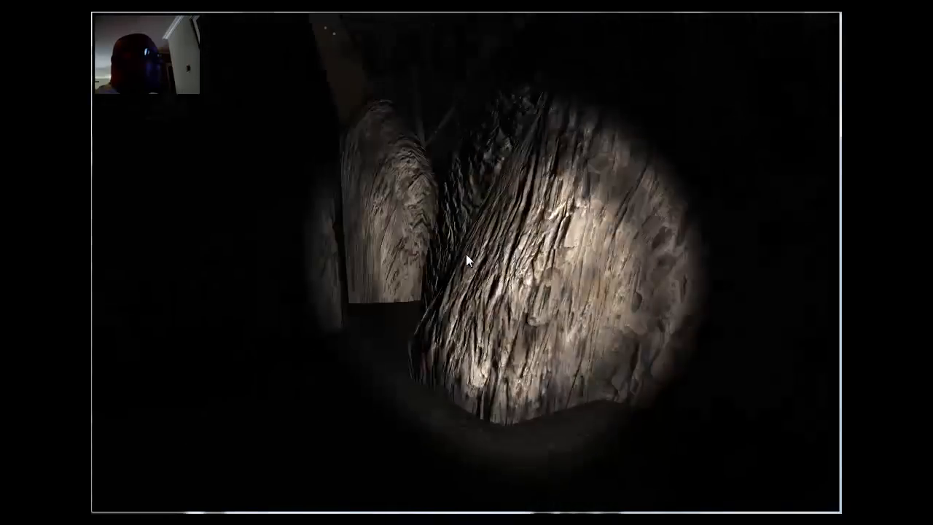
mouse_move(470, 261)
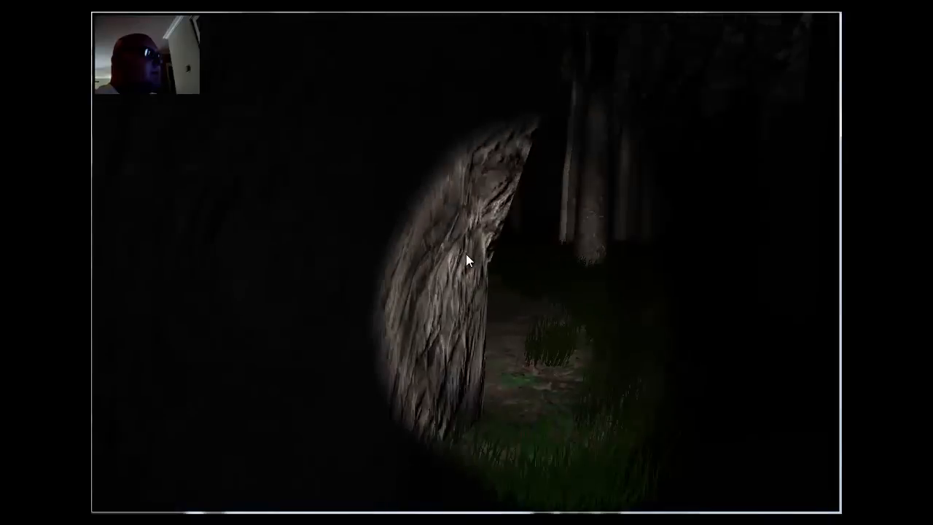
mouse_move(466, 259)
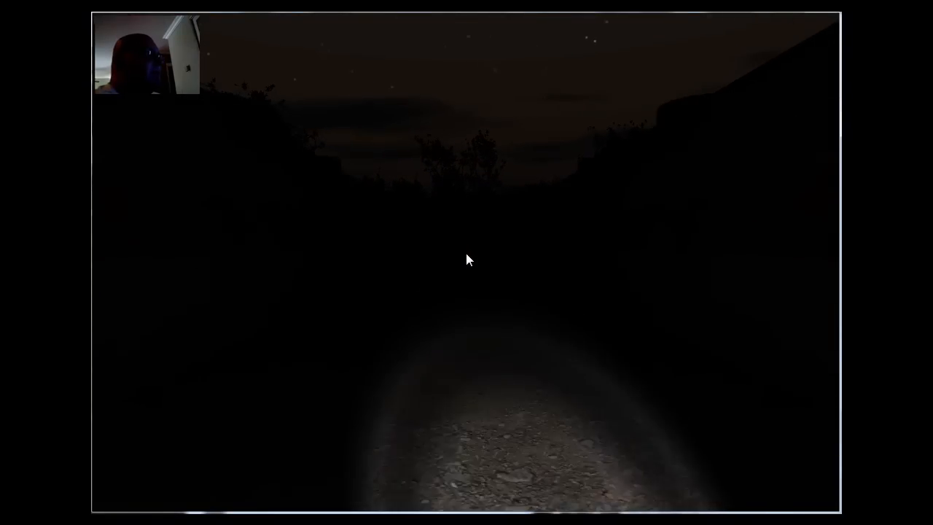
key(w)
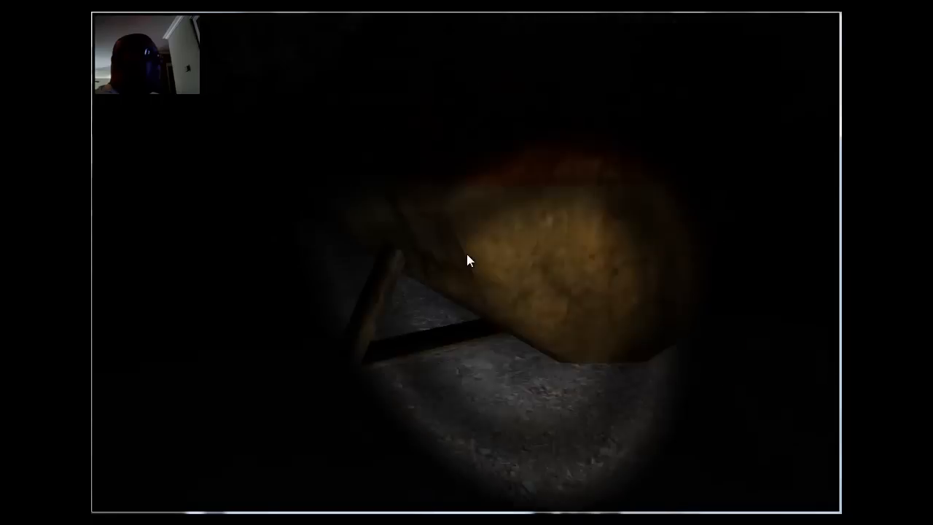
mouse_move(466, 260)
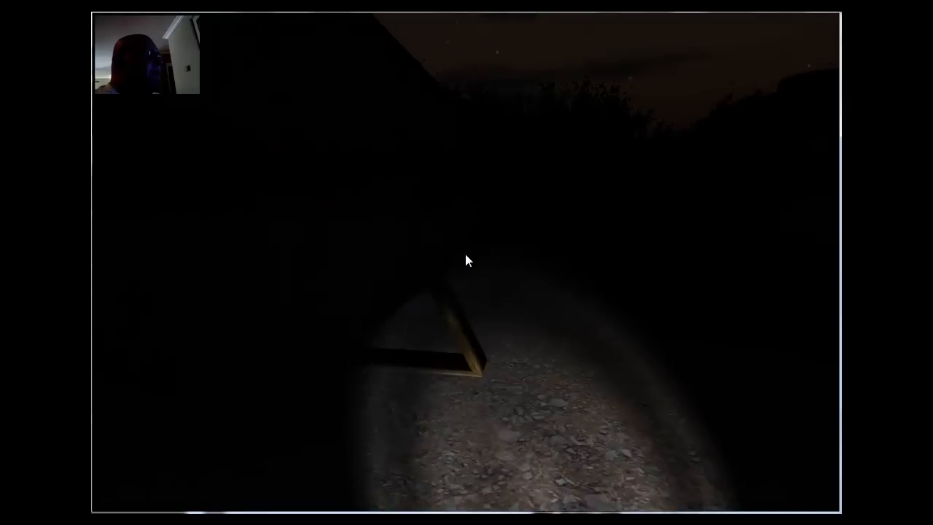
mouse_move(466, 260)
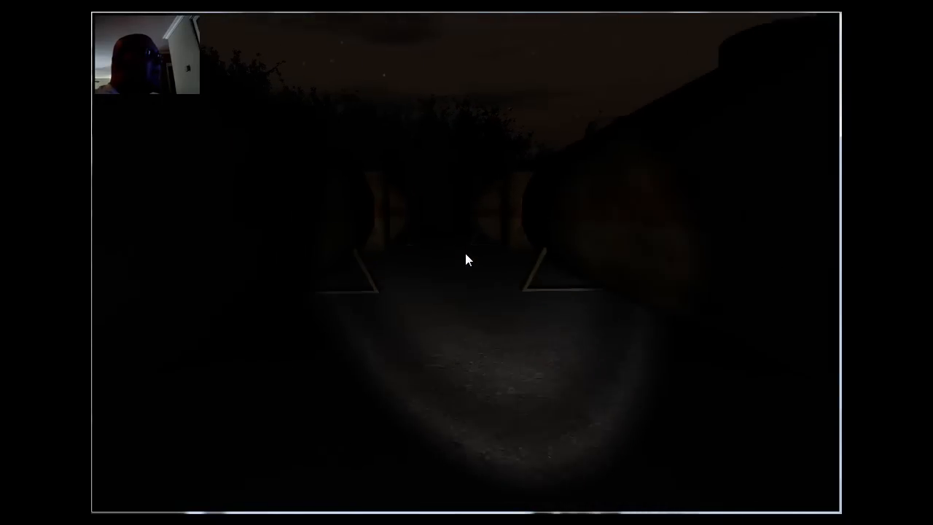
mouse_move(467, 262)
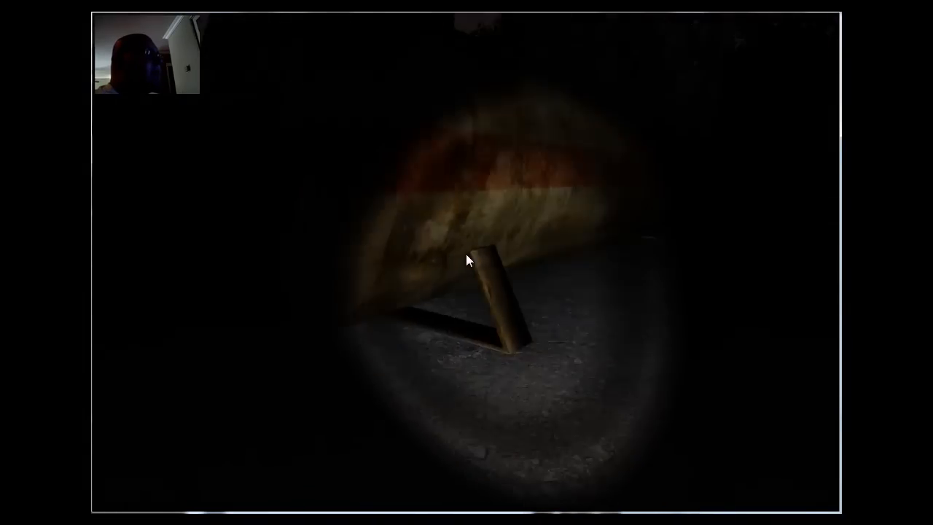
mouse_move(467, 260)
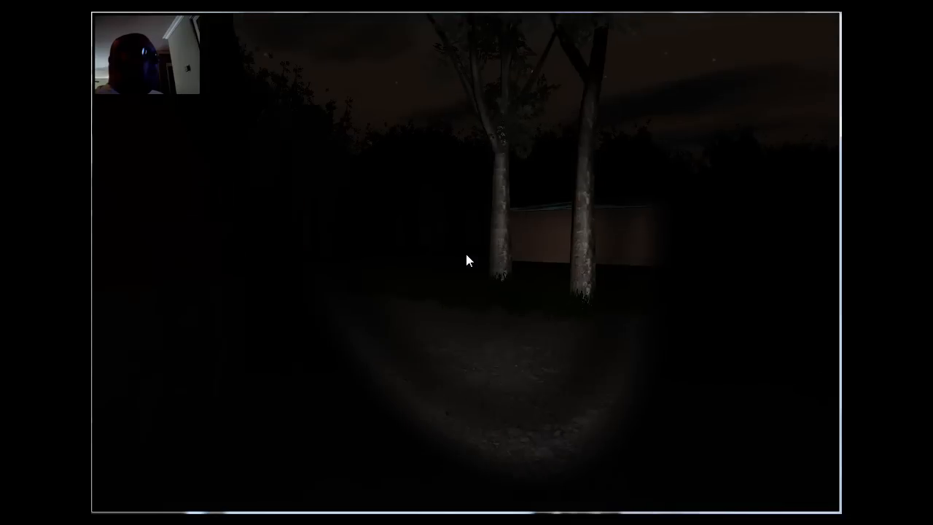
mouse_move(467, 259)
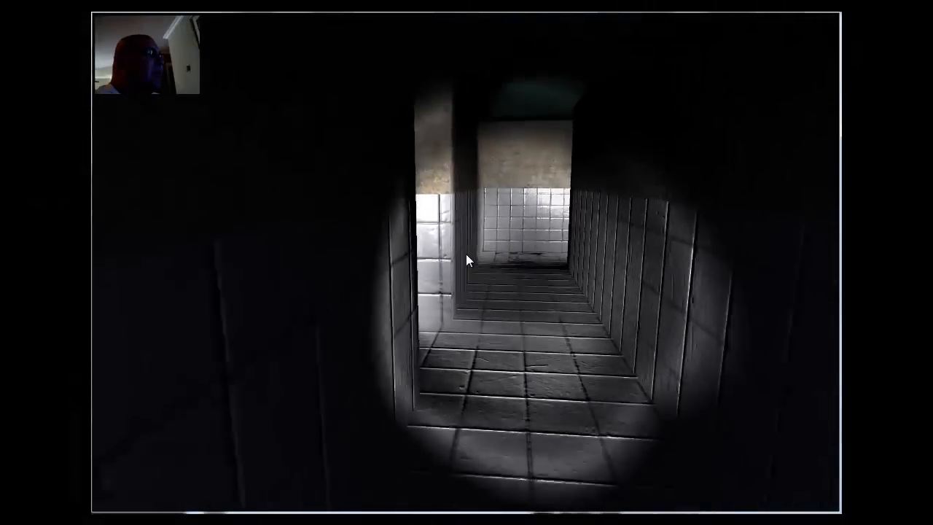
mouse_move(467, 261)
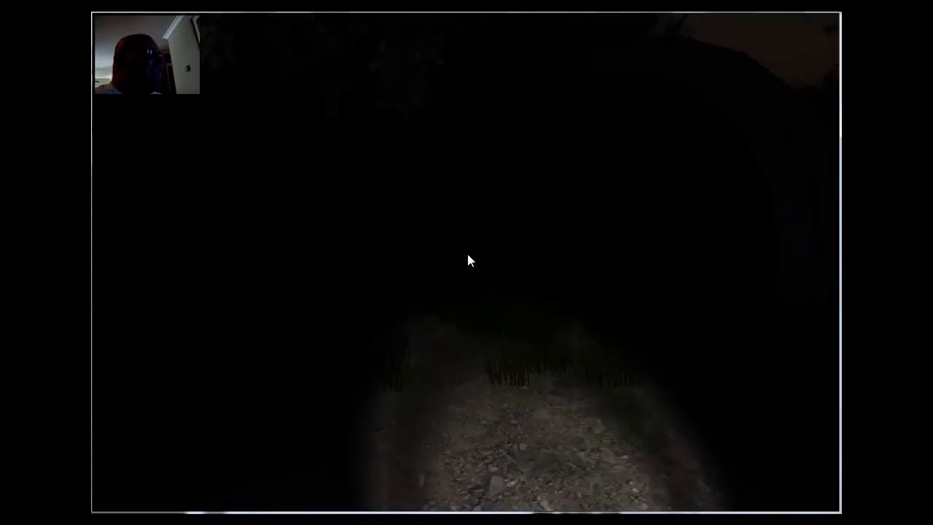
mouse_move(466, 259)
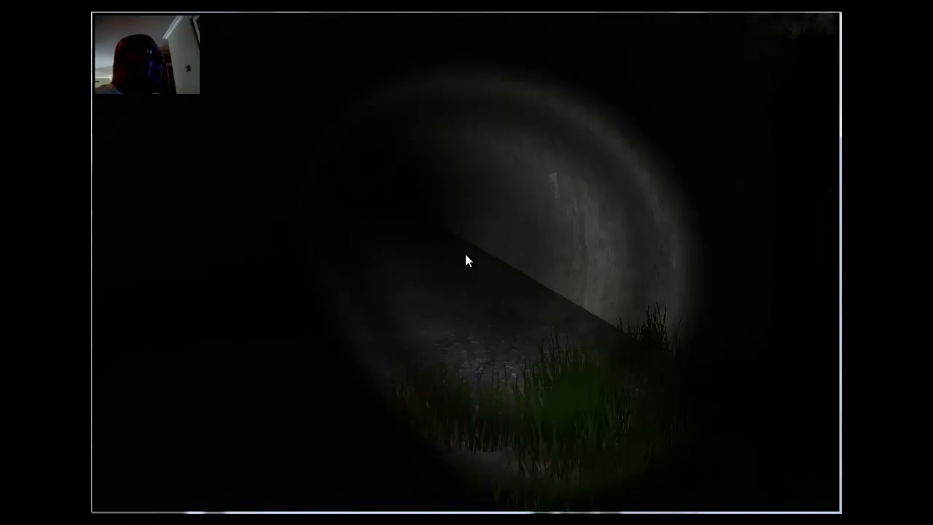
mouse_move(466, 261)
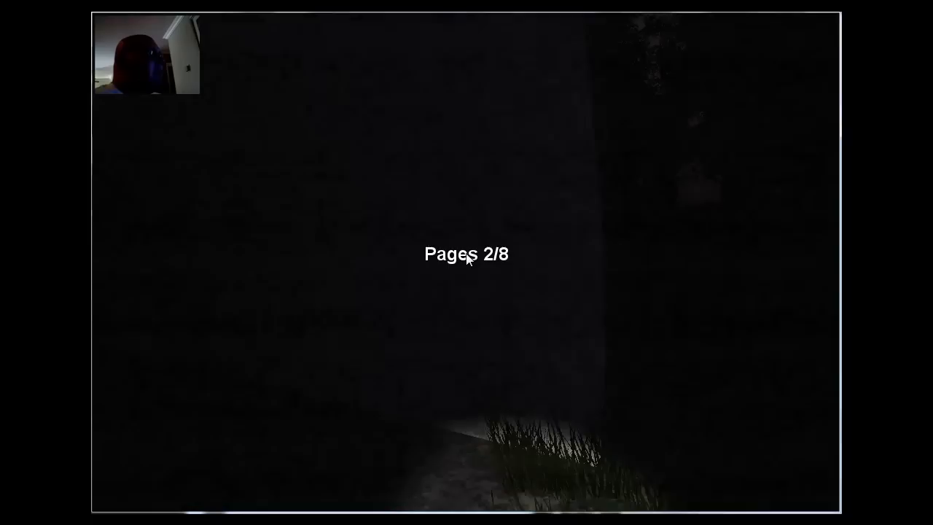
mouse_move(466, 263)
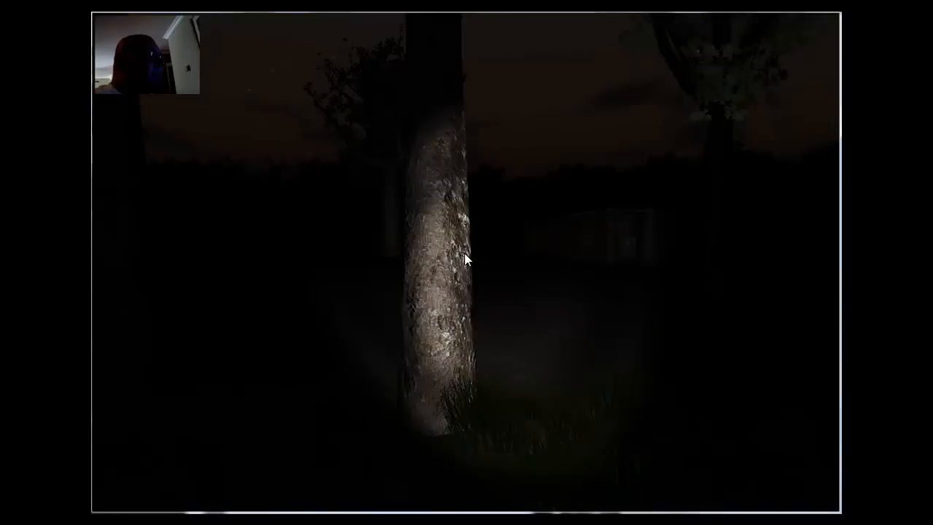
mouse_move(466, 260)
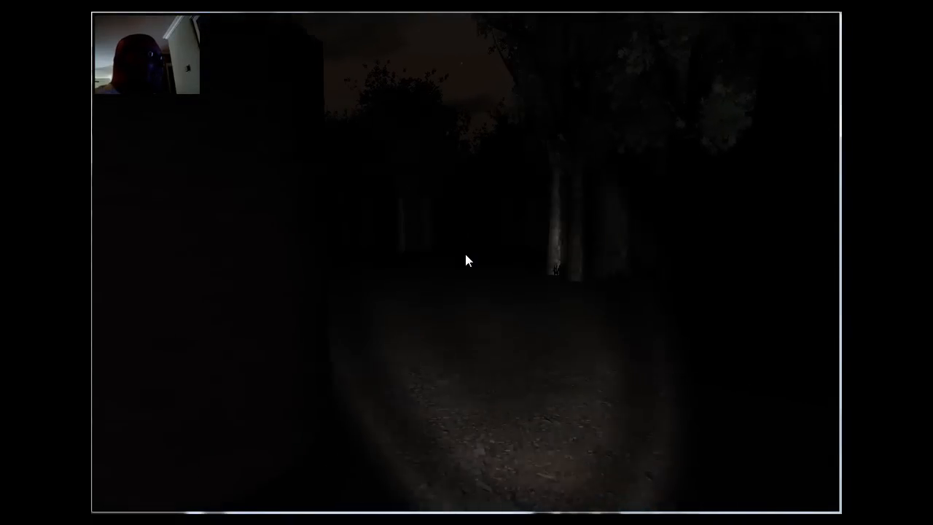
mouse_move(466, 259)
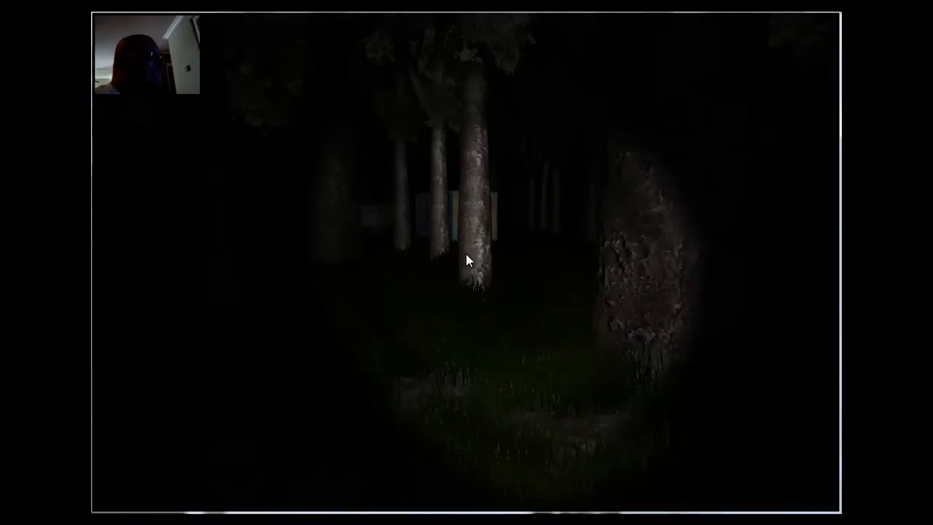
mouse_move(469, 260)
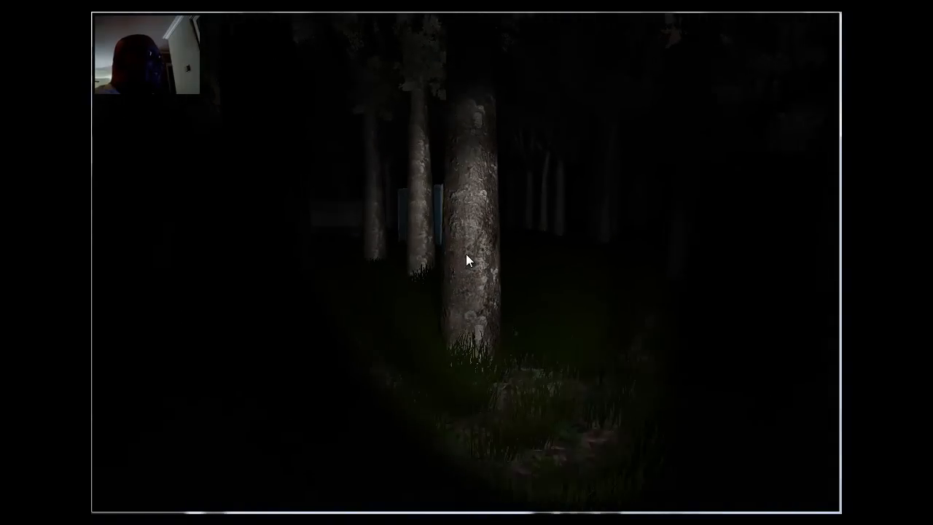
mouse_move(469, 261)
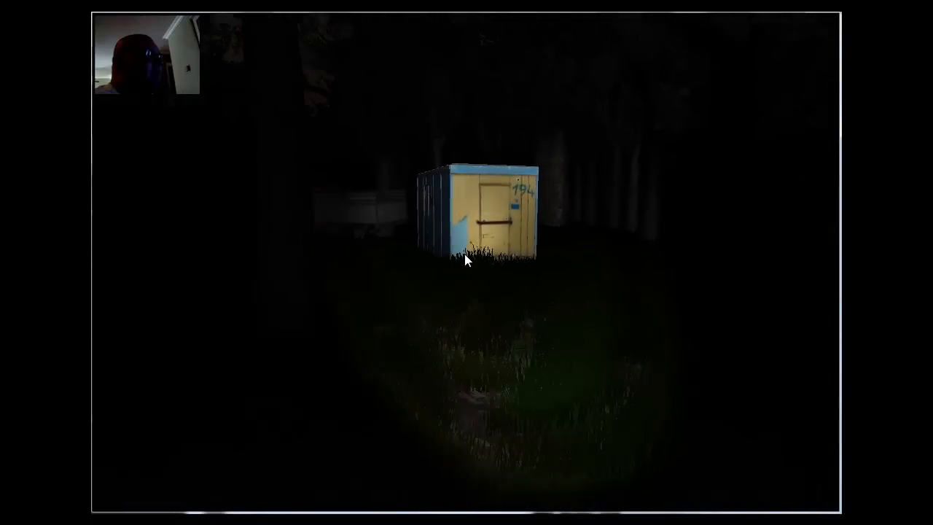
mouse_move(467, 260)
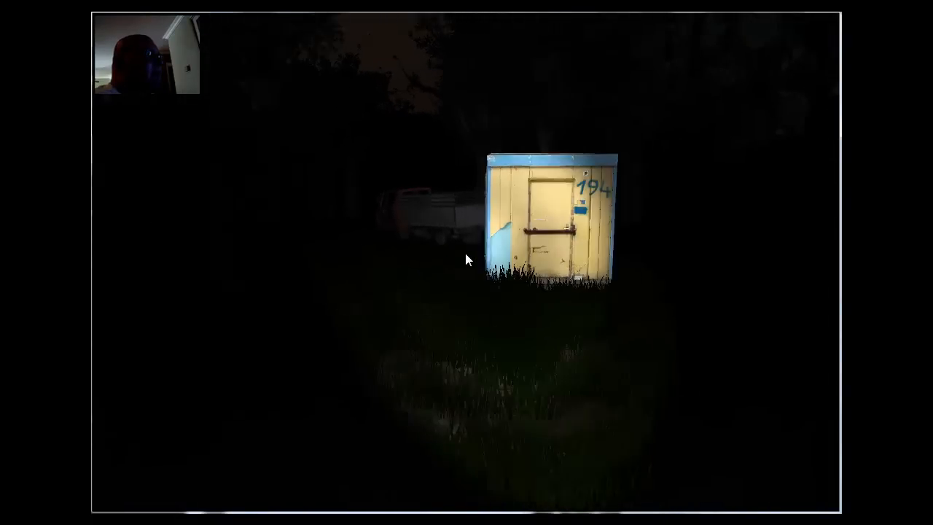
mouse_move(466, 259)
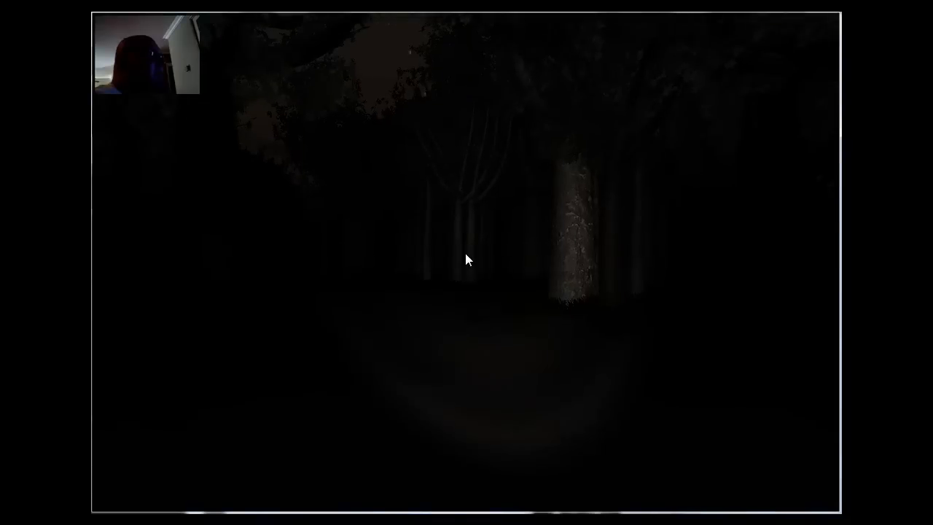
mouse_move(467, 260)
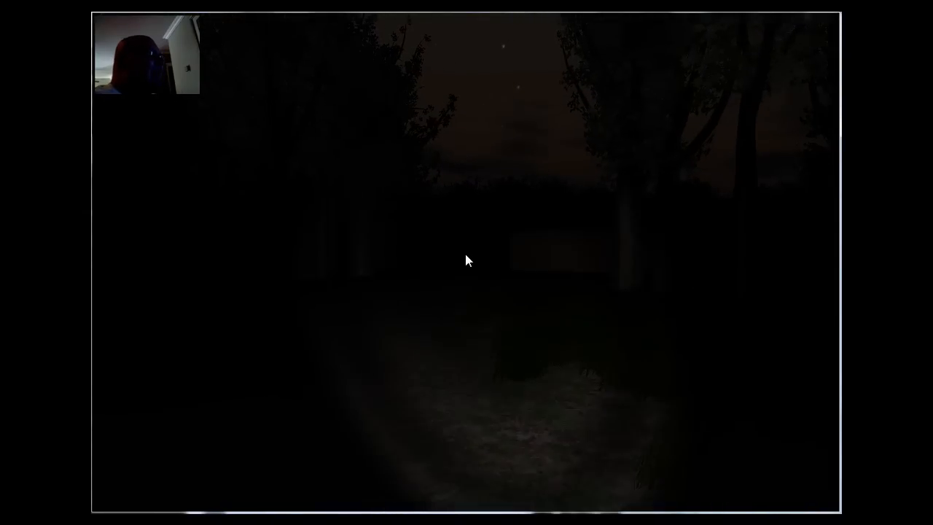
mouse_move(466, 259)
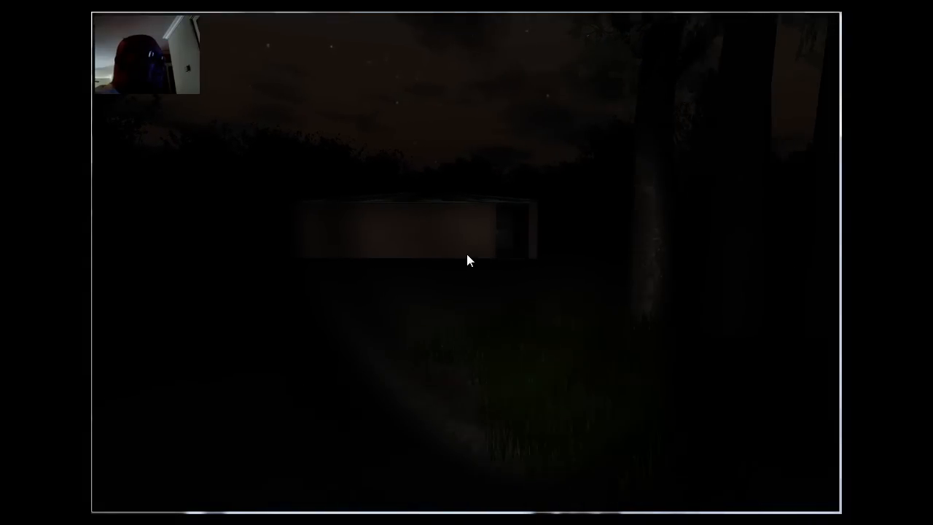
mouse_move(467, 259)
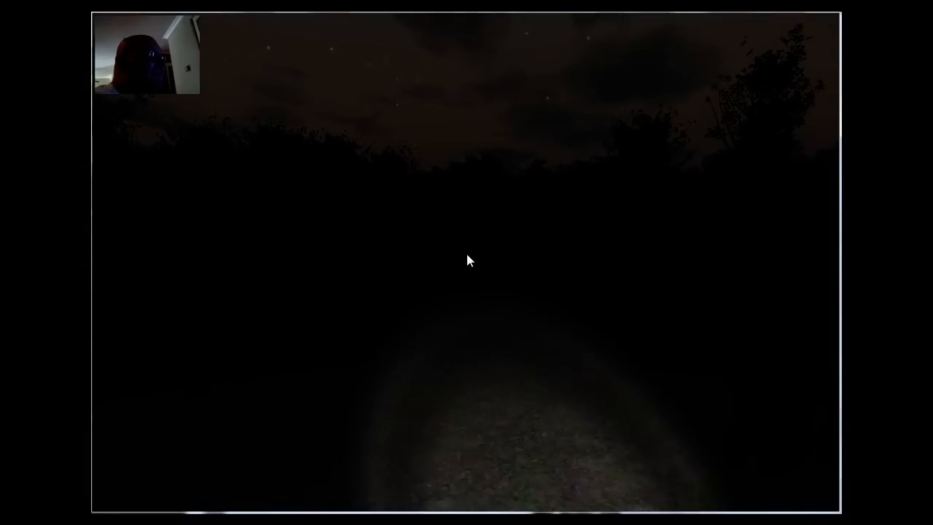